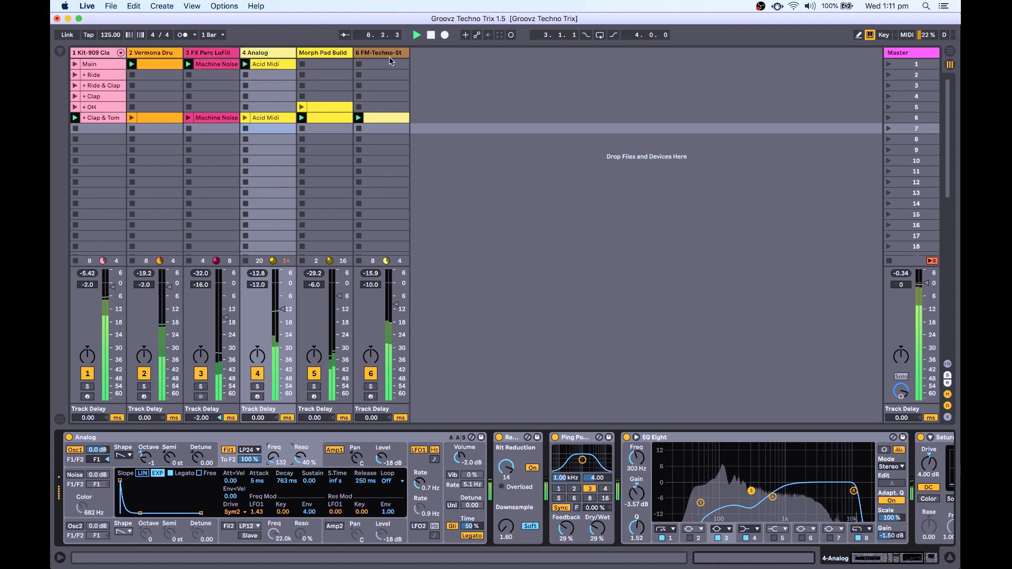
- Audition FM-Techno-Stab, solo Morph Pad Build, then bring all tracks back into the mix
click(379, 52)
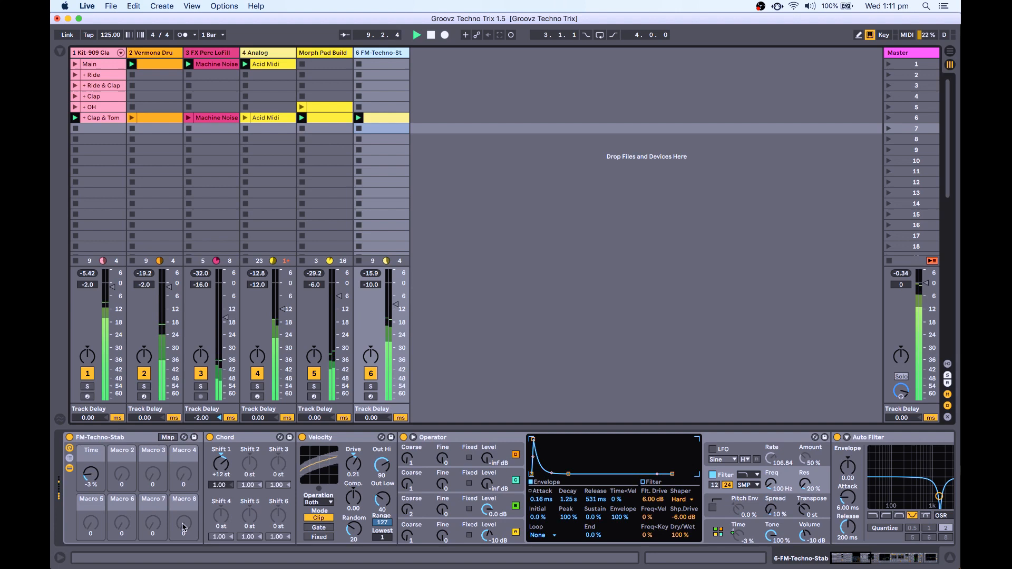
drag(91, 464, 90, 452)
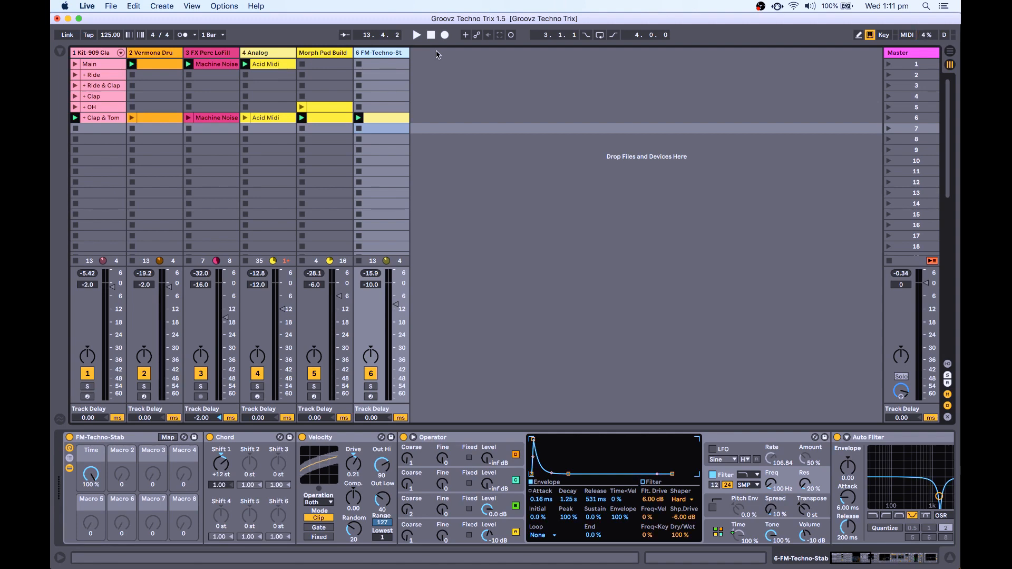
click(322, 52)
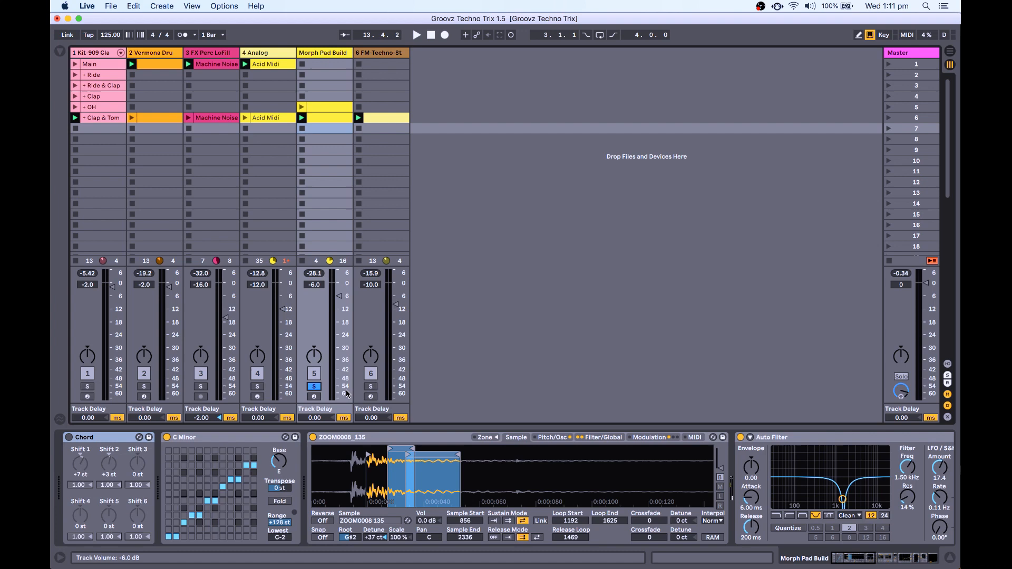
click(415, 34)
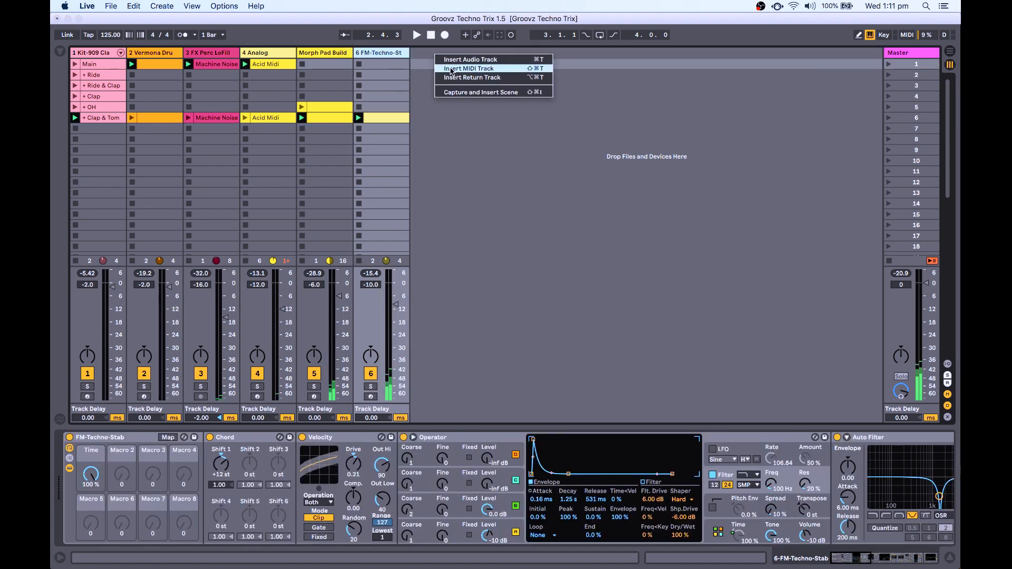
- Insert a MIDI track, load Wavetable from Instruments and the C Minor.adv scale before it
click(467, 68)
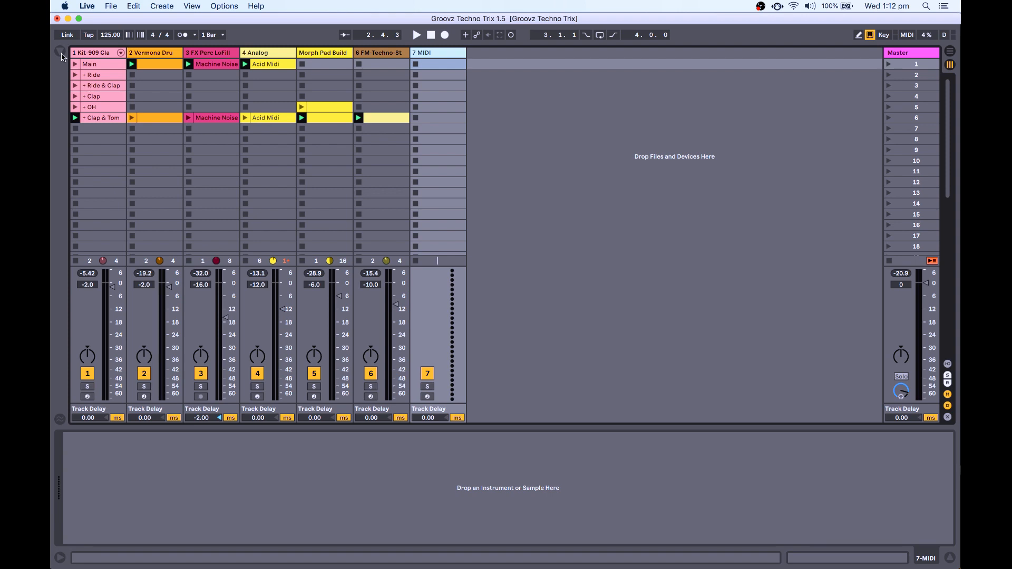
click(60, 53)
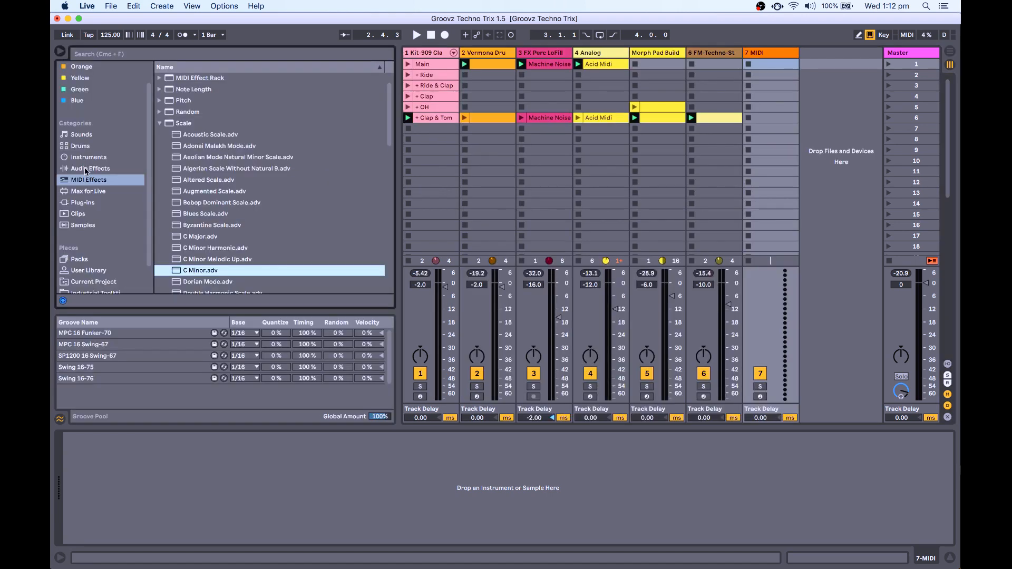
click(88, 157)
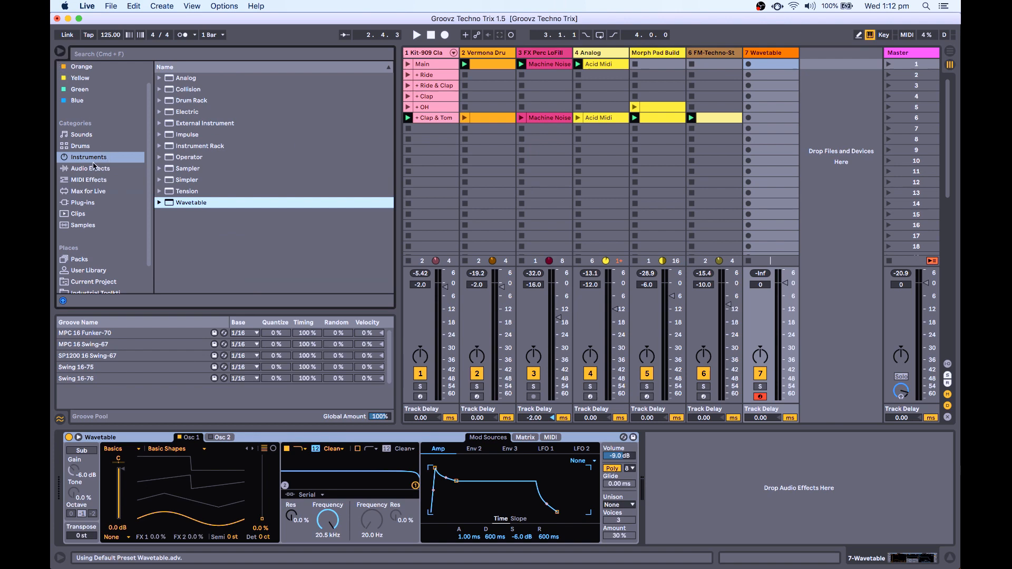
click(88, 180)
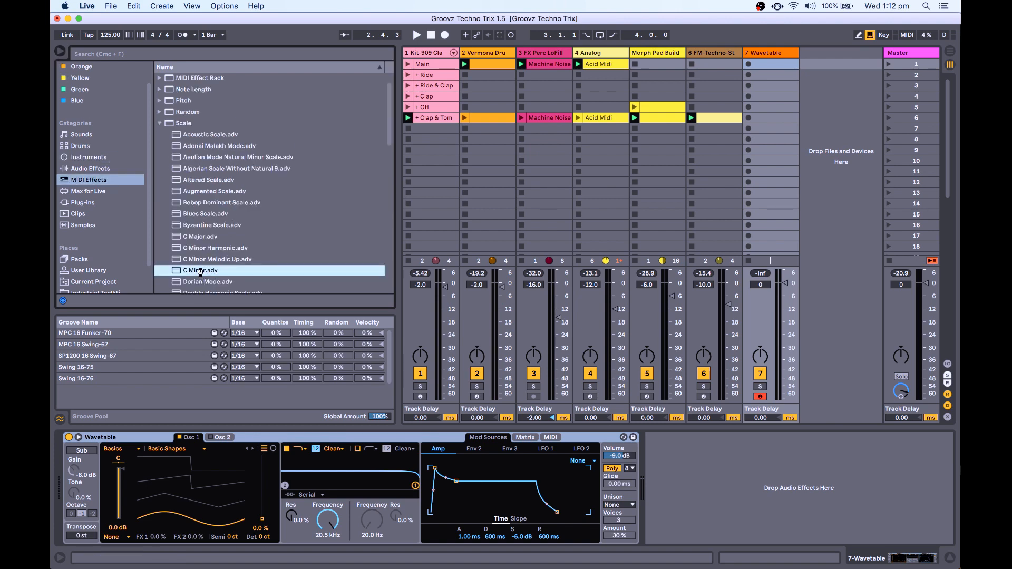
double_click(200, 270)
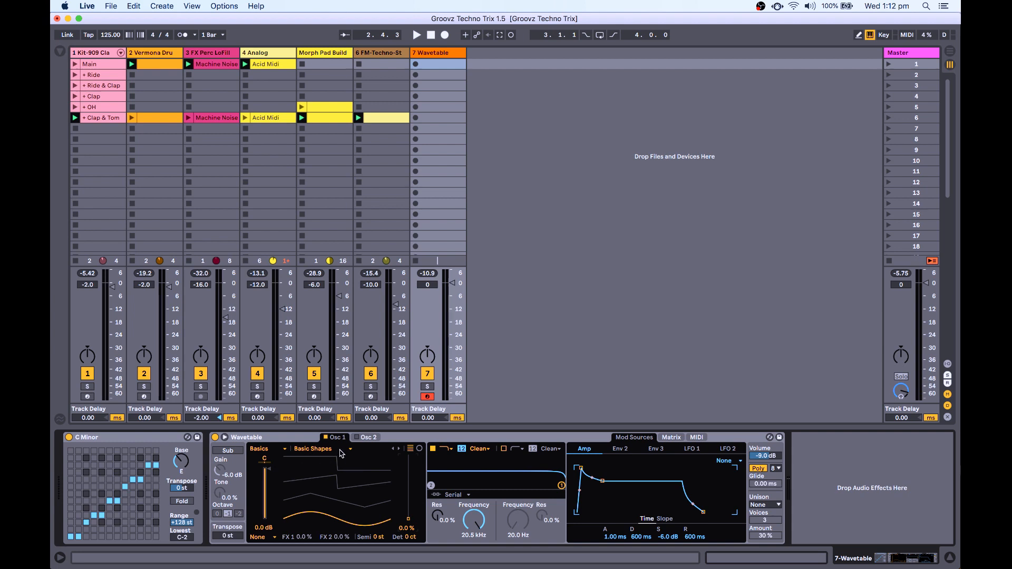
- Change oscillator one's wavetable from Basic Shapes to Sub 2
click(324, 448)
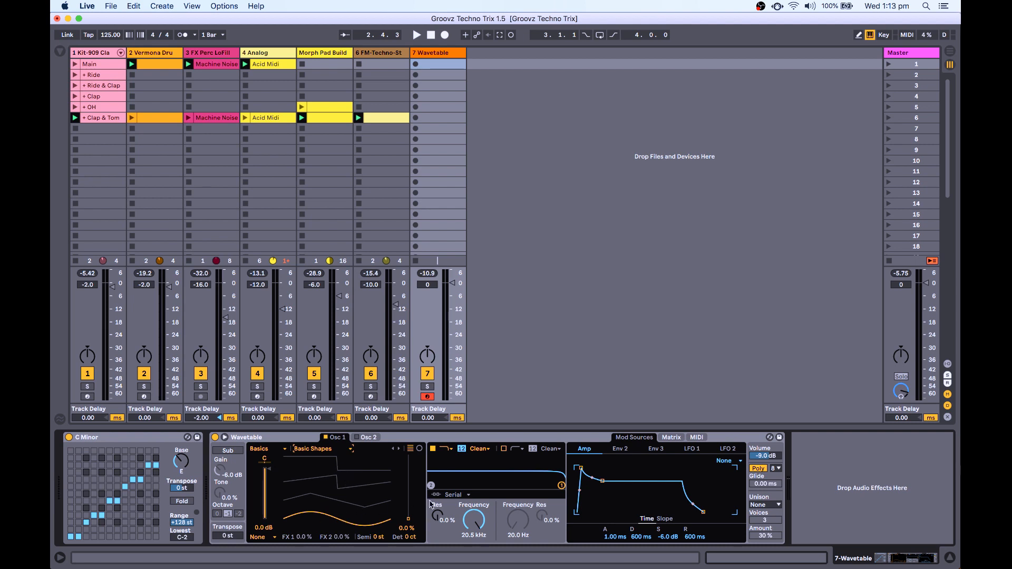
click(322, 448)
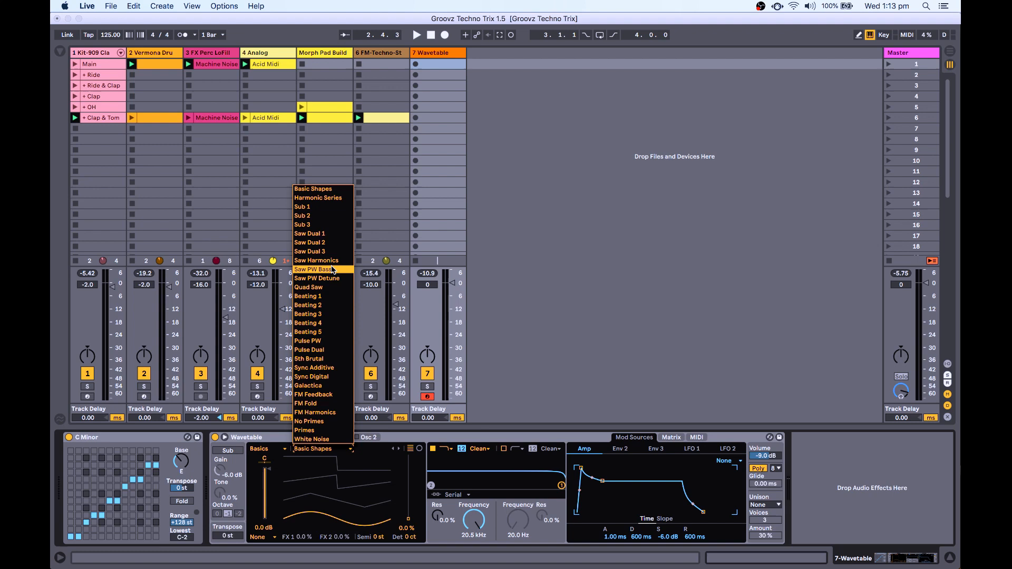
click(301, 215)
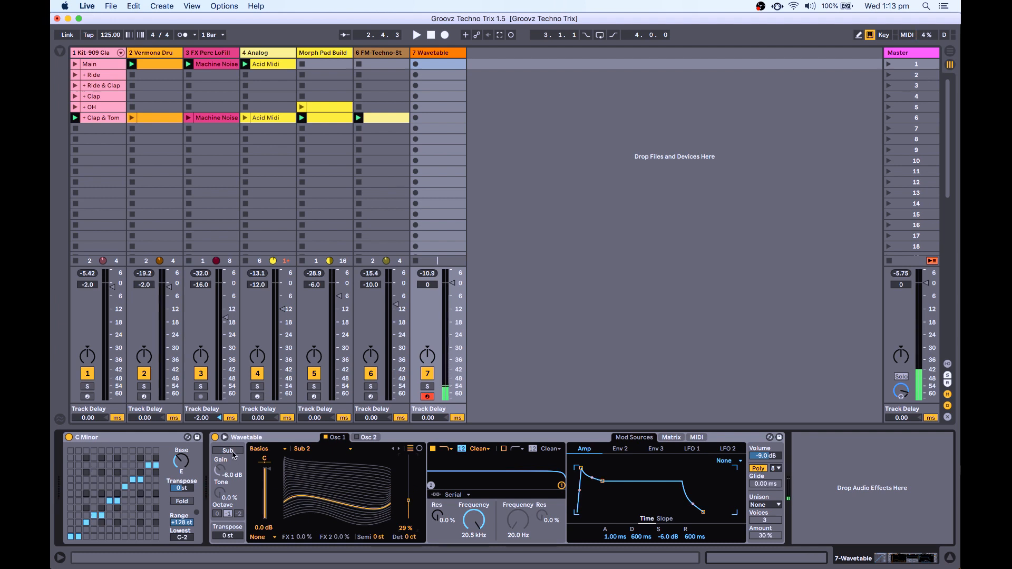
- Switch on the sub oscillator and set its octave to 0
click(228, 450)
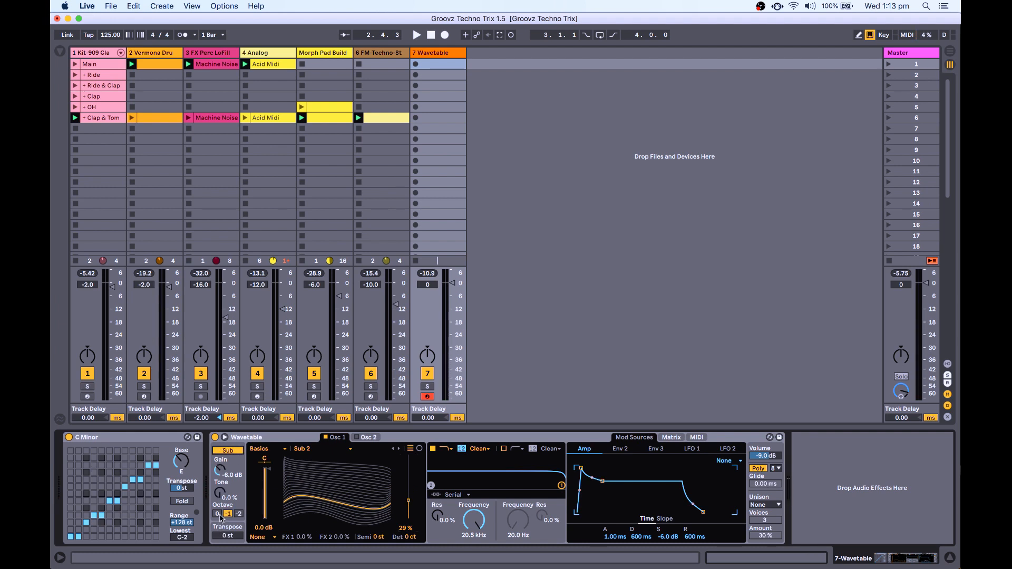
click(218, 513)
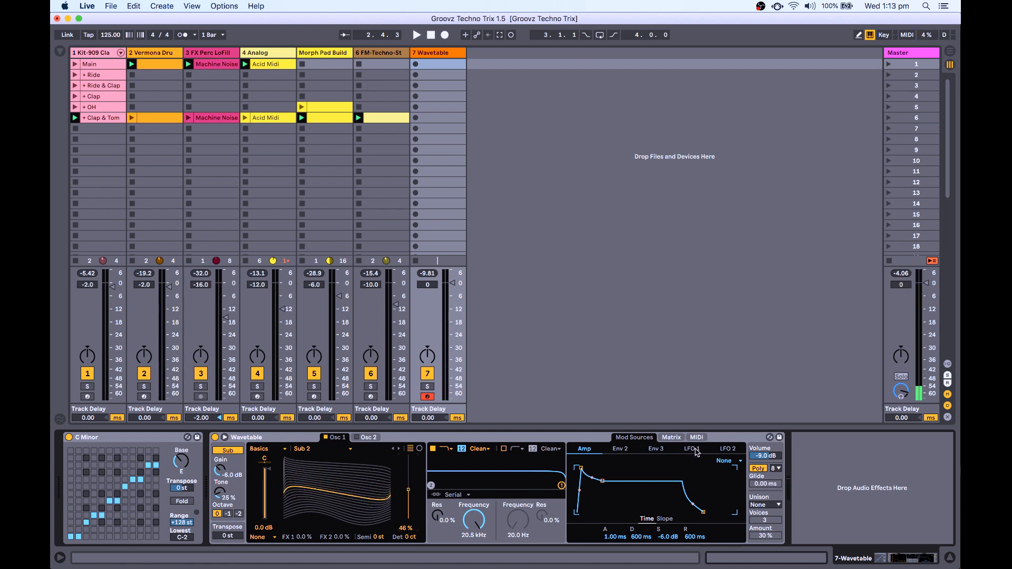
- Show LFO 1 in Wavetable's Mod Sources to adjust its rate
click(690, 448)
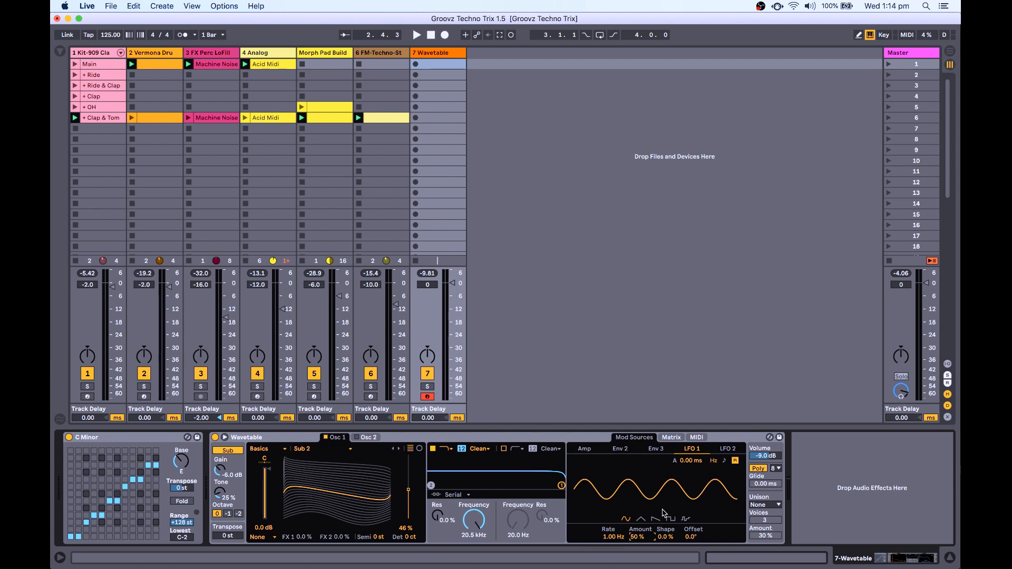
mouse_move(640, 540)
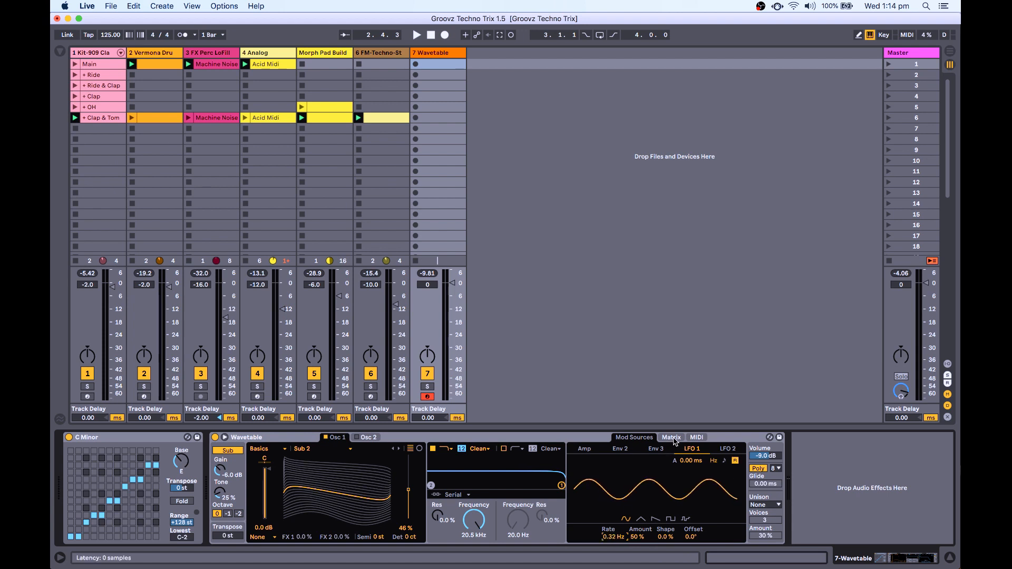
- View the modulation Matrix, then return to LFO 1 before lowering the filter cutoff
click(670, 437)
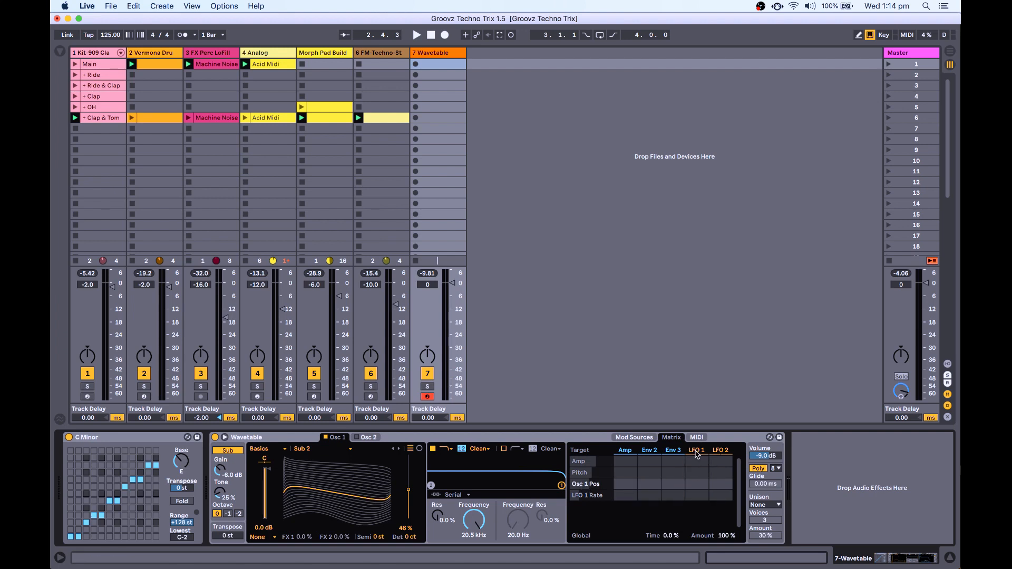
click(696, 483)
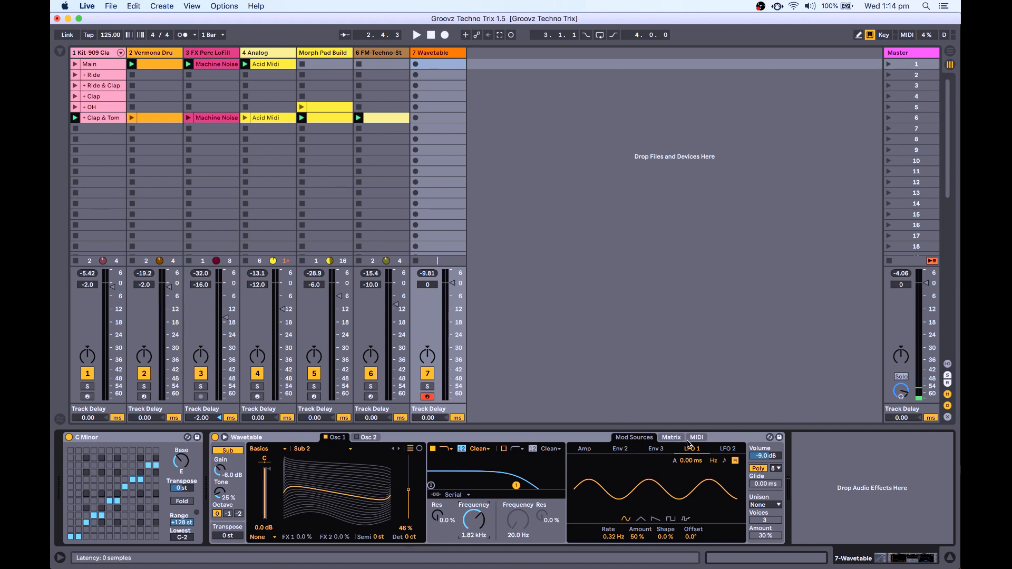
- Adjust the amp envelope section and bring up the Audio Effects library
click(582, 448)
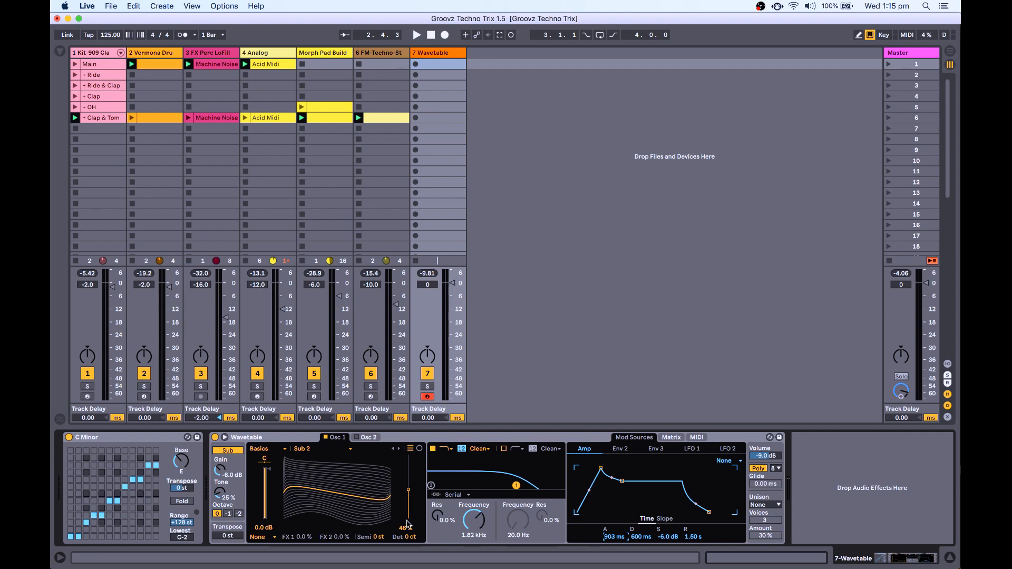
click(416, 35)
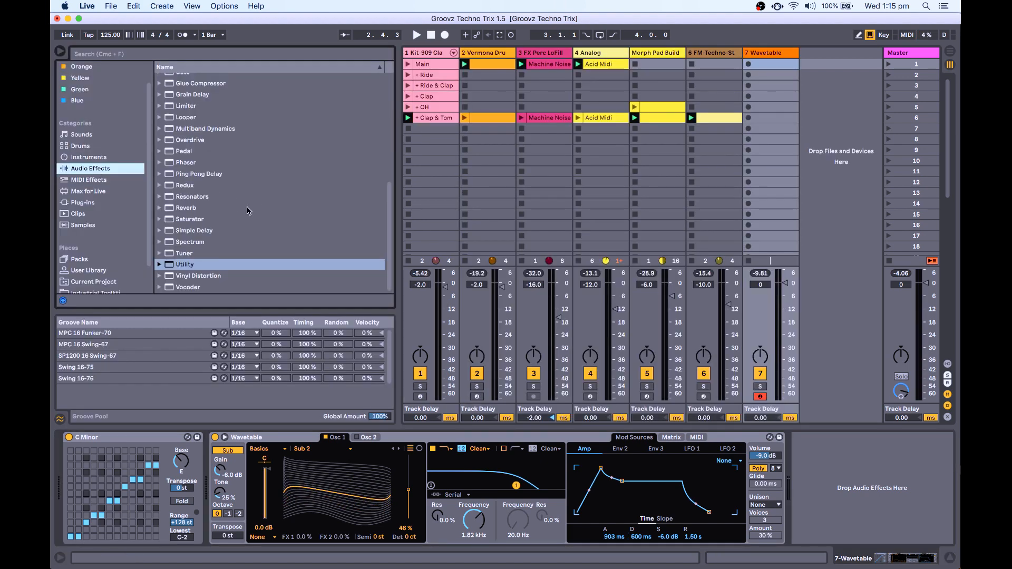
- Scroll the Audio Effects list to reach Echo for the Wavetable track
scroll(up, 3)
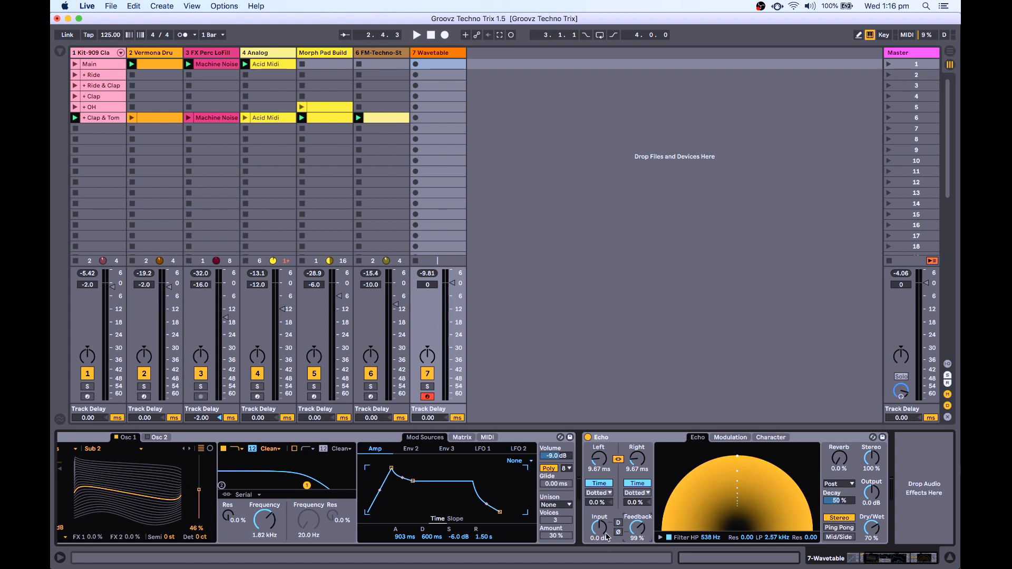
- View Echo's Modulation settings, then its Character settings
click(730, 437)
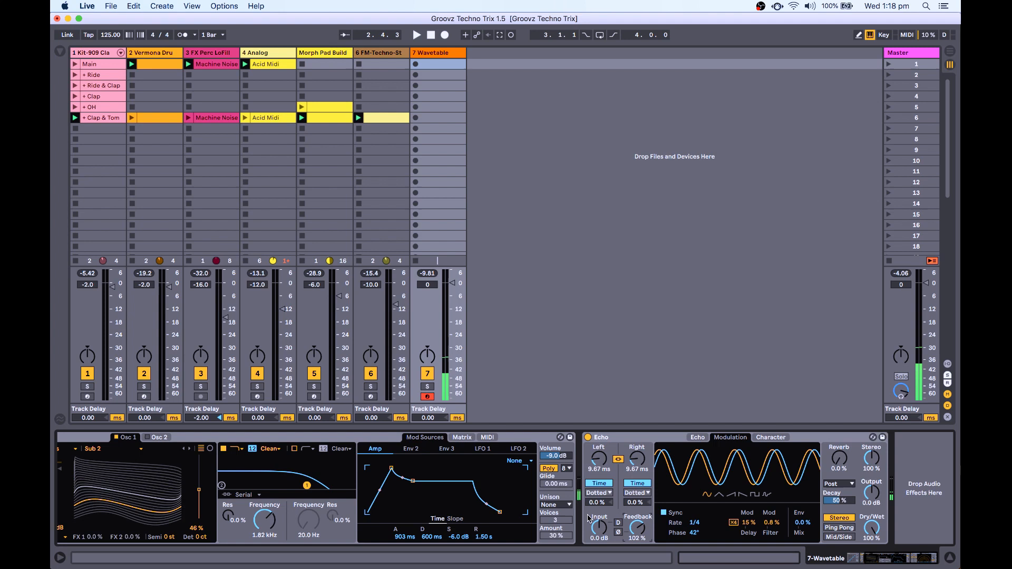
click(769, 437)
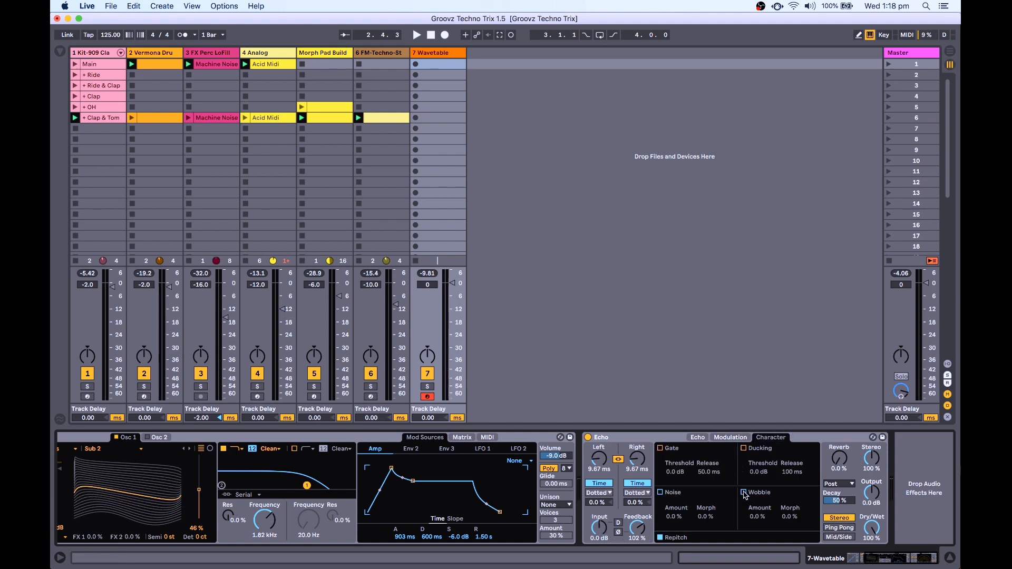
- Enable Echo's Wobble, then show the reverb position choices
click(743, 492)
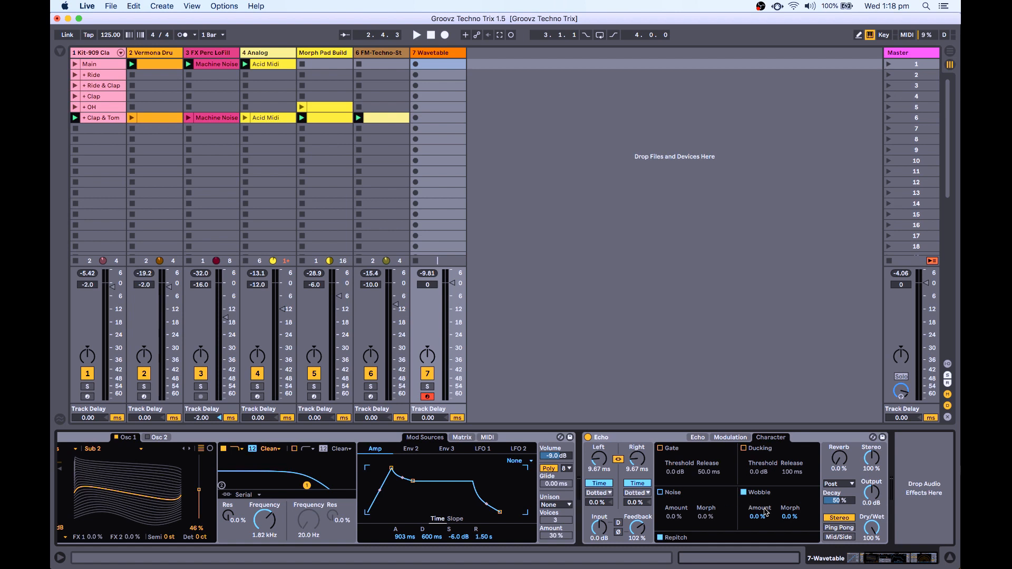
mouse_move(788, 520)
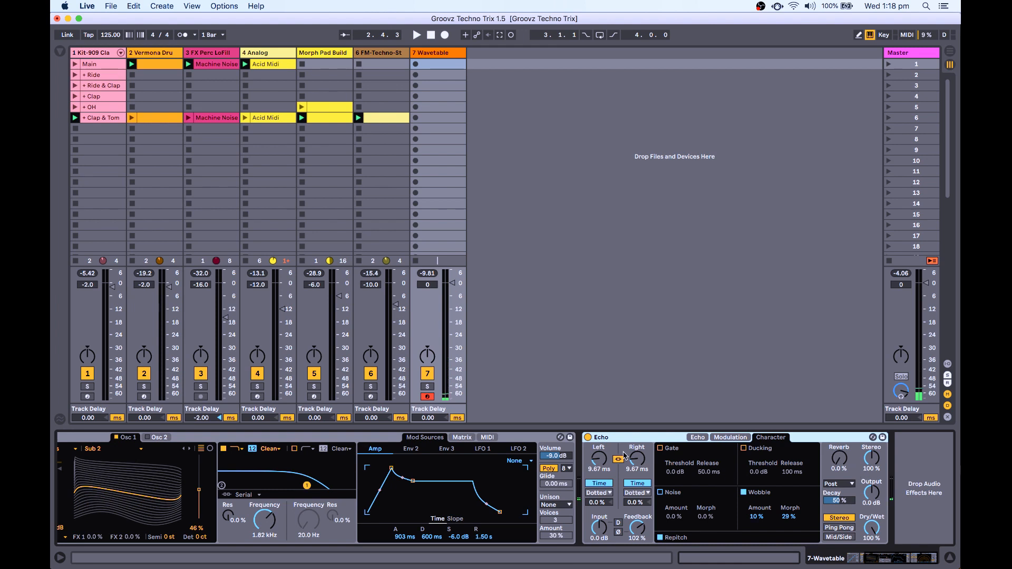
click(837, 483)
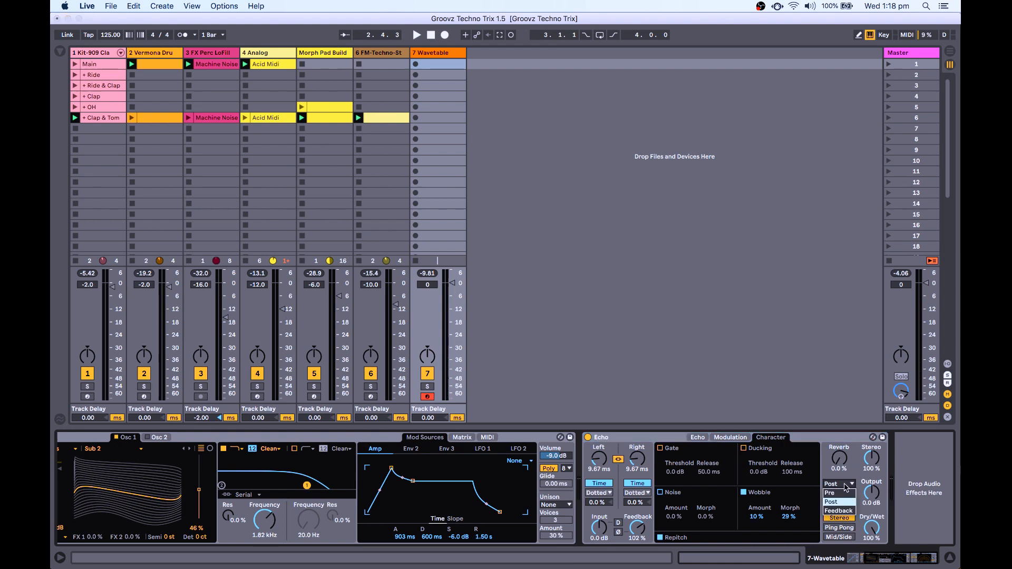
- Set Echo's built-in reverb amount to 100% with 73% decay
click(831, 501)
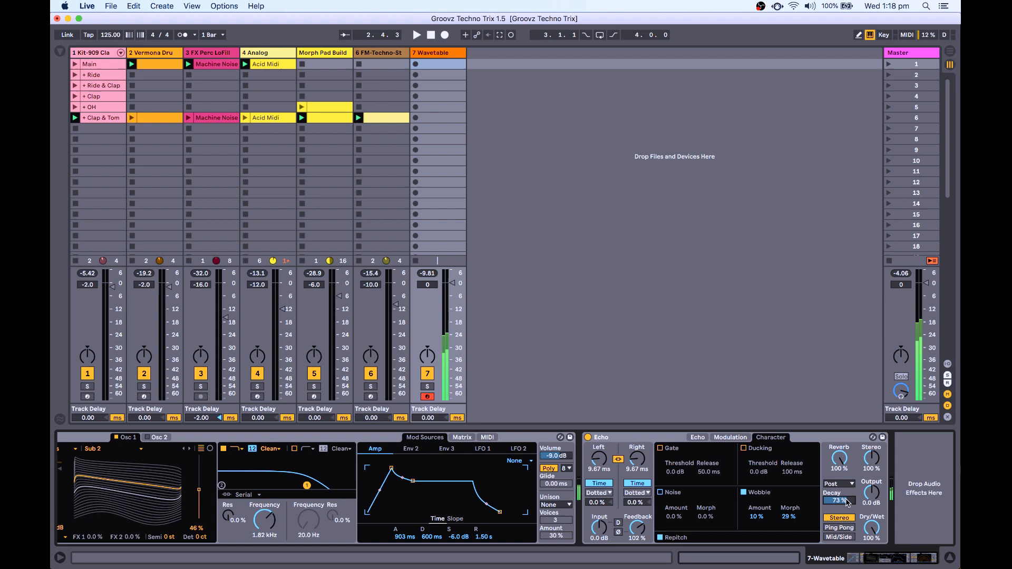
click(837, 484)
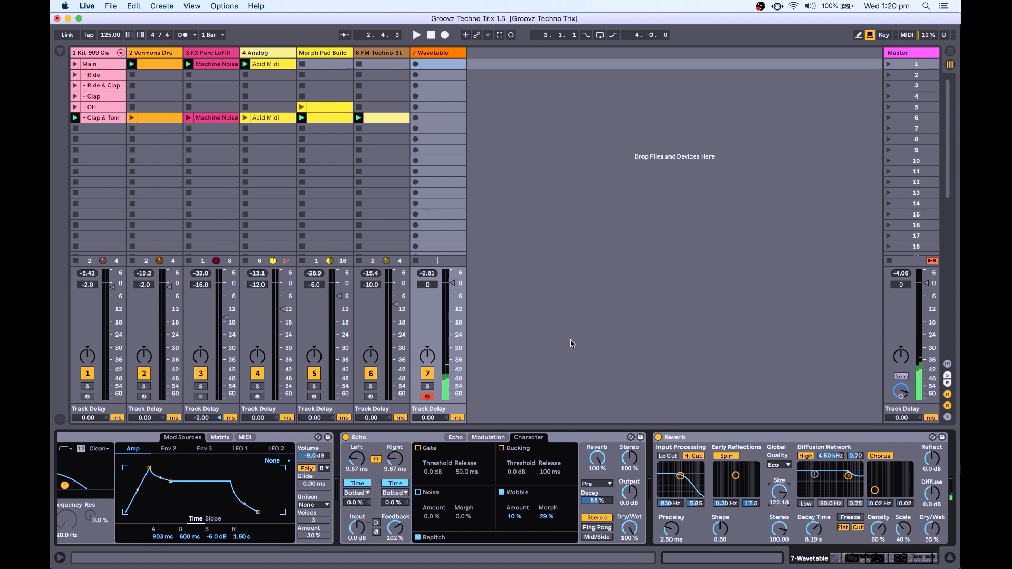
- Start playback of the set with Echo and Reverb on the Wavetable track
click(417, 35)
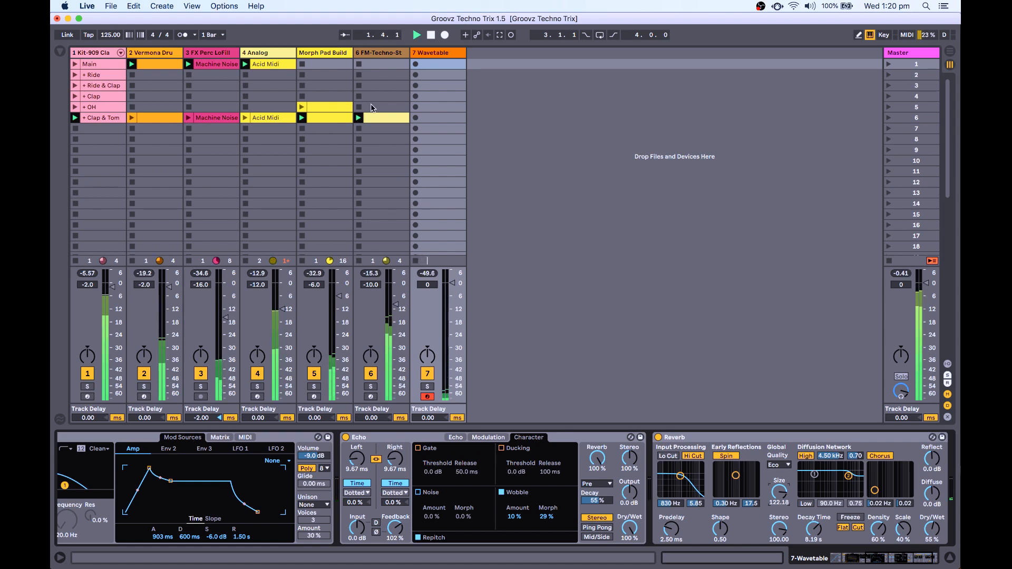
- Arm the Wavetable track and record clip 7-Wavetable 1 into scene 6
click(379, 52)
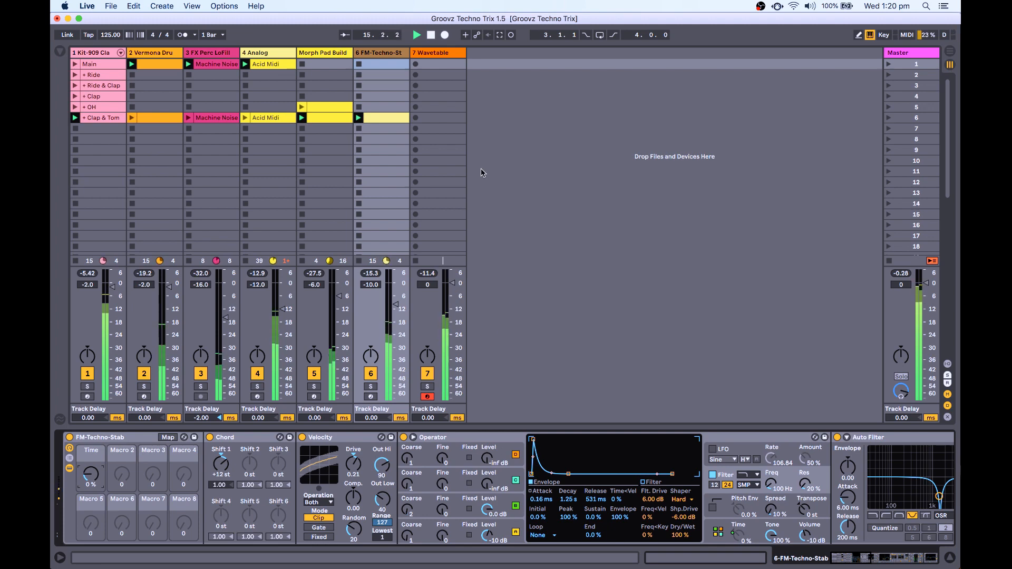
click(423, 117)
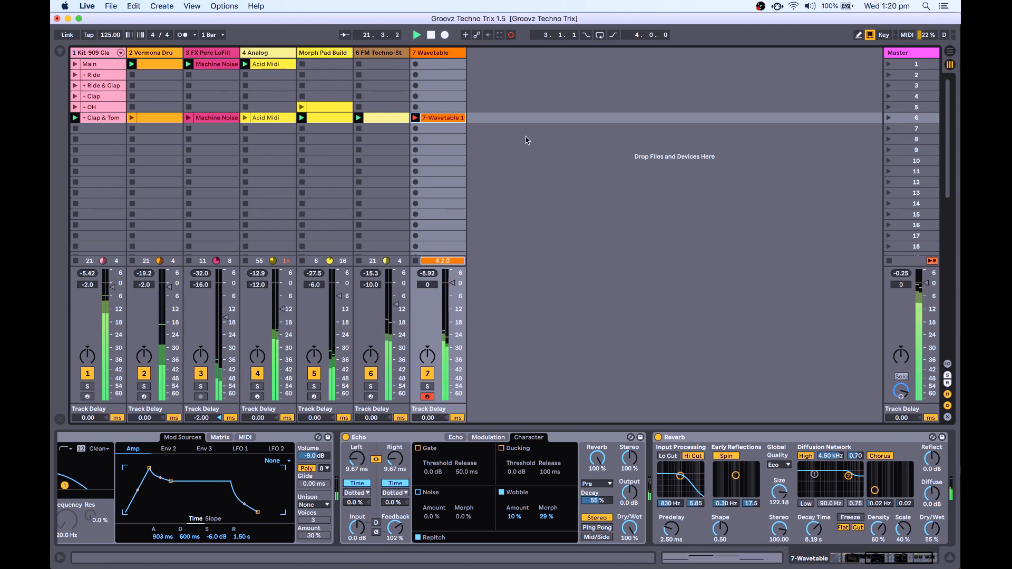
double_click(442, 117)
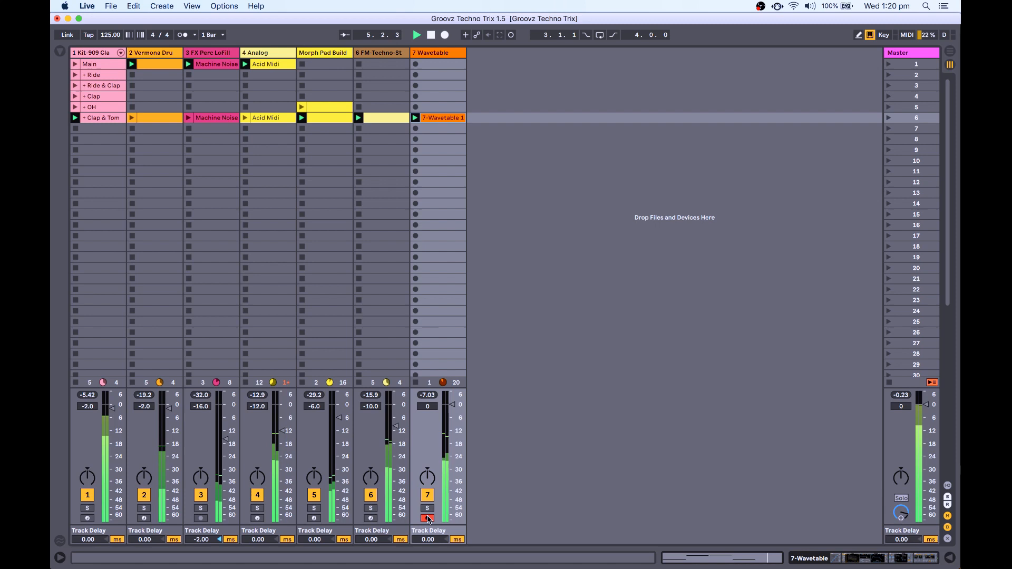
- Stop recording on the Wavetable track, keep the clip, and resume playback
click(430, 52)
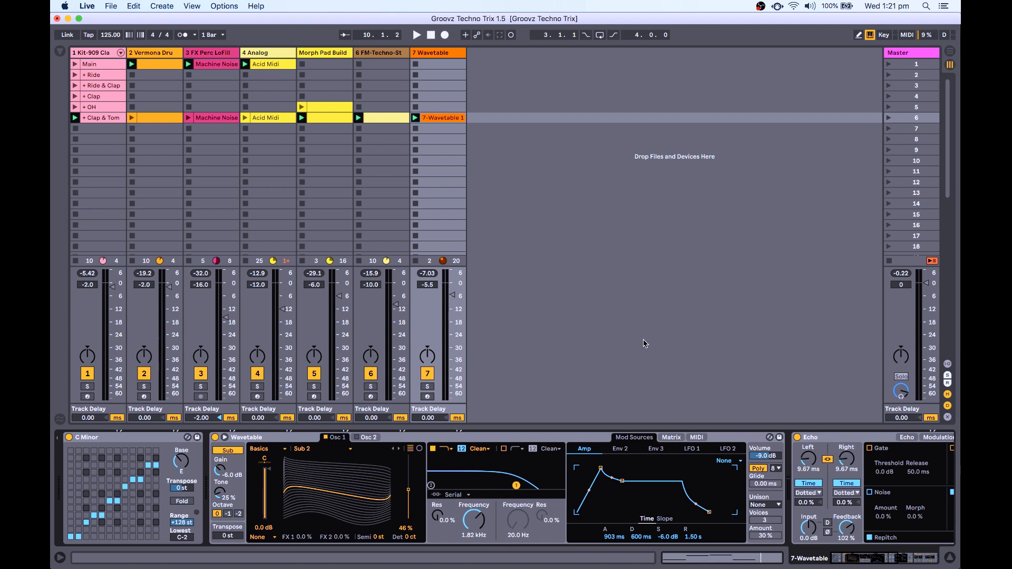
click(416, 34)
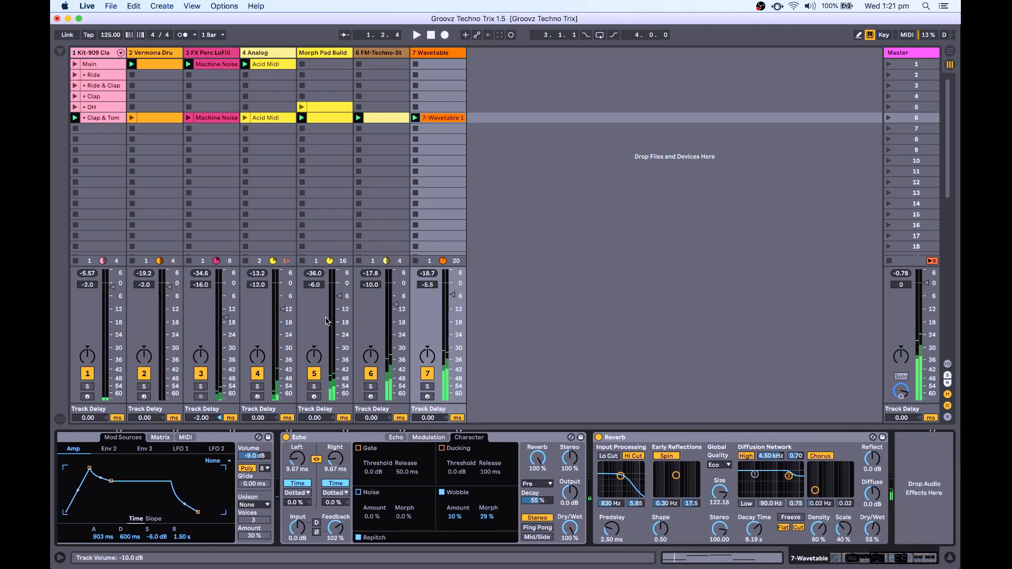
- Add EQ Eight from Audio Effects after the Reverb and raise band 1 to 156 Hz
click(58, 53)
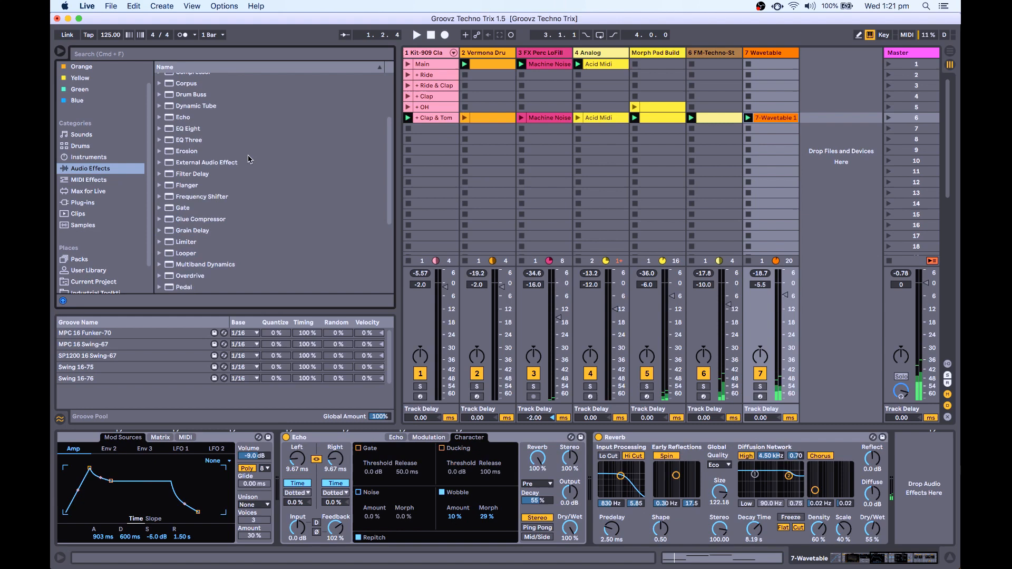
double_click(187, 208)
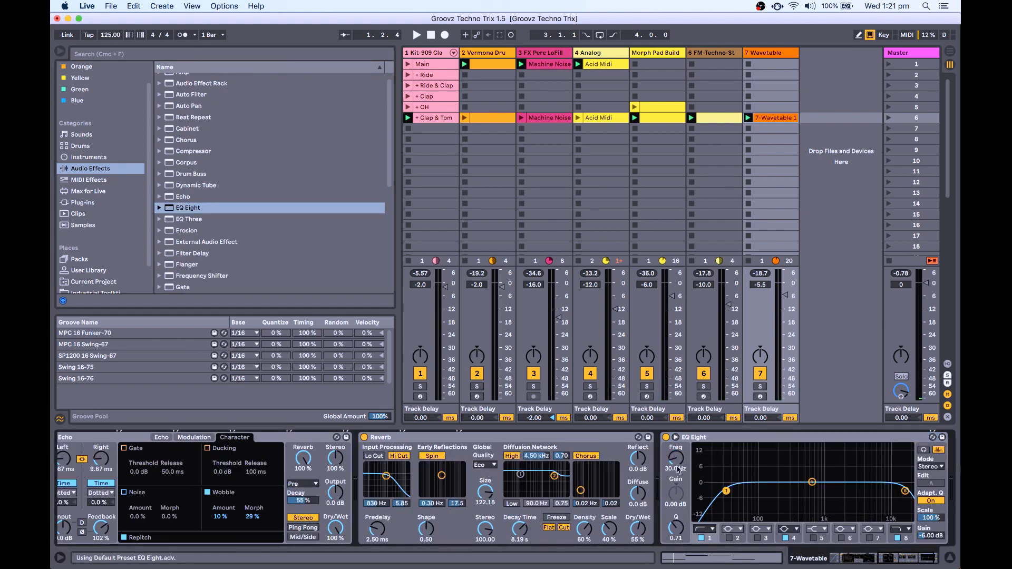
click(417, 35)
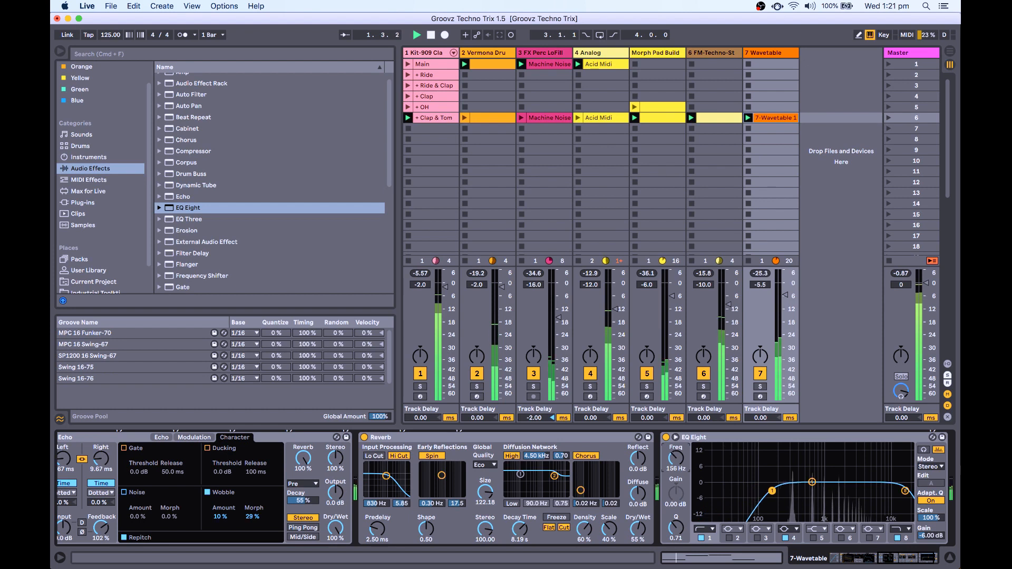